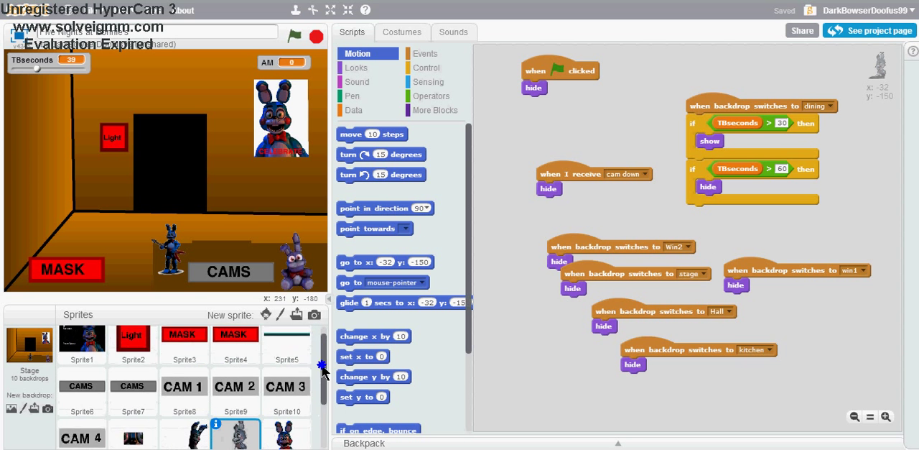
# View the costume of the Bunny-New-Model sprite, the stage-camera Bonnie animatronic
pyautogui.scroll(-3)
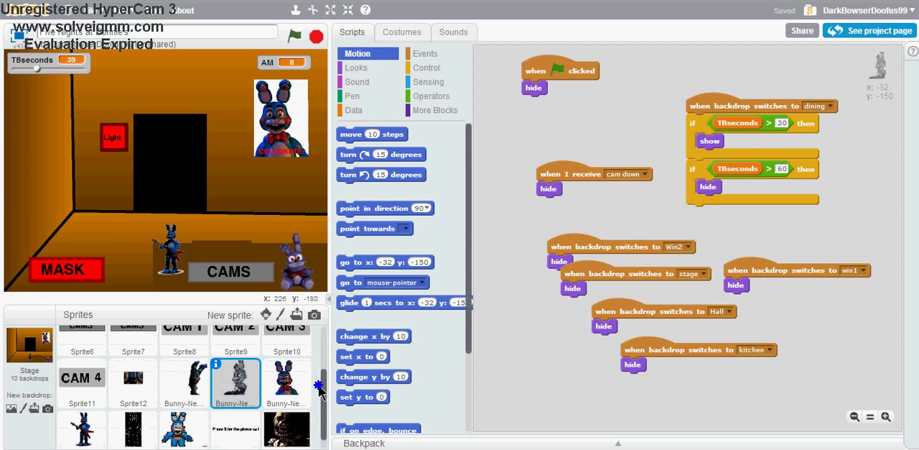
pyautogui.scroll(-3)
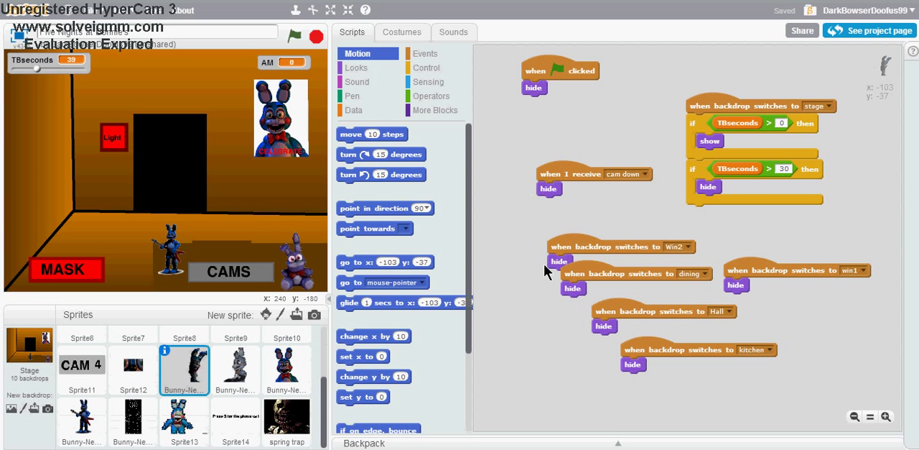
pyautogui.click(402, 32)
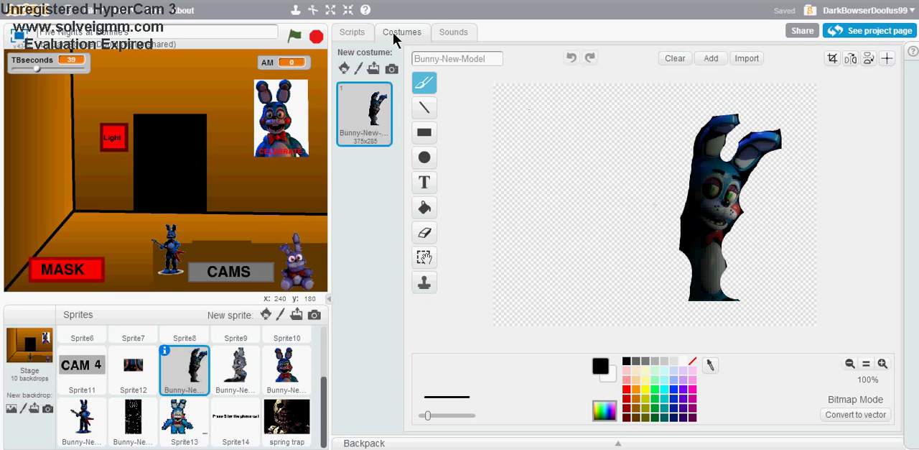
# Return to the Bunny-New-Model scripts showing it at 0 seconds and hiding it at 30
pyautogui.click(352, 32)
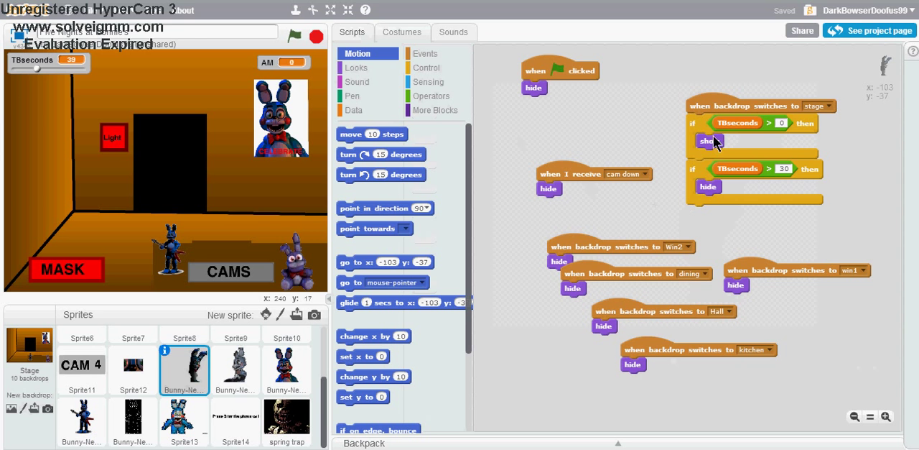
pyautogui.moveTo(575, 107)
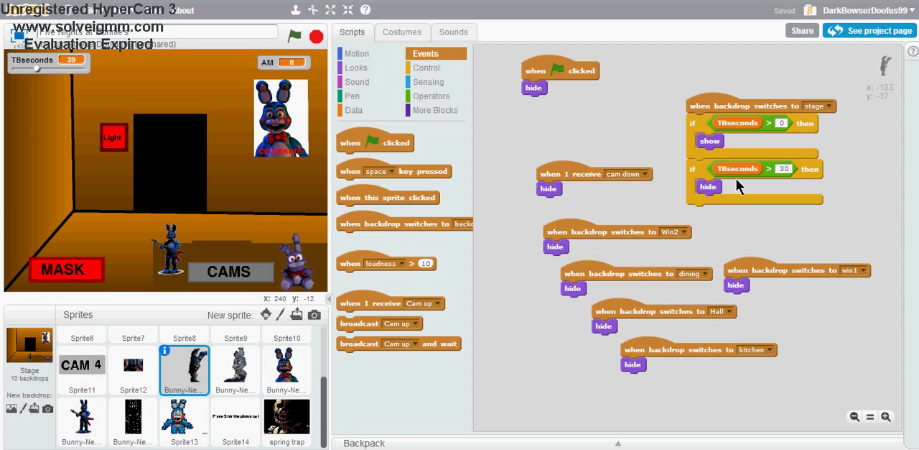
pyautogui.moveTo(774, 185)
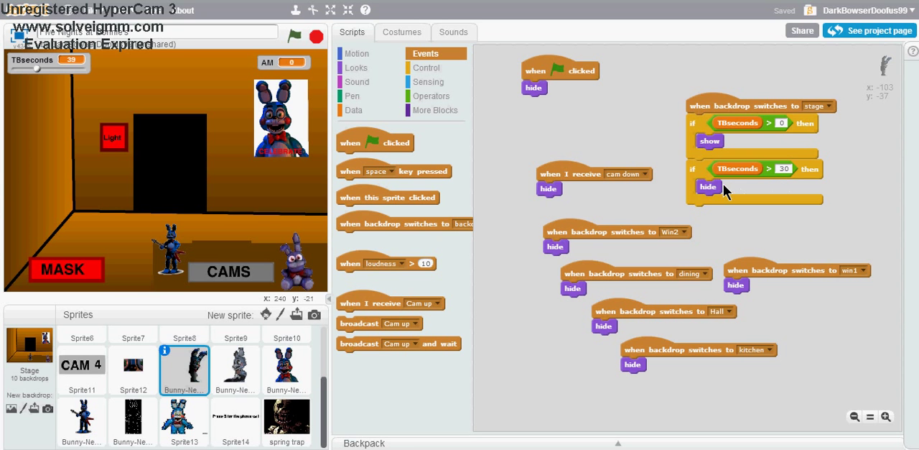
pyautogui.moveTo(675, 214)
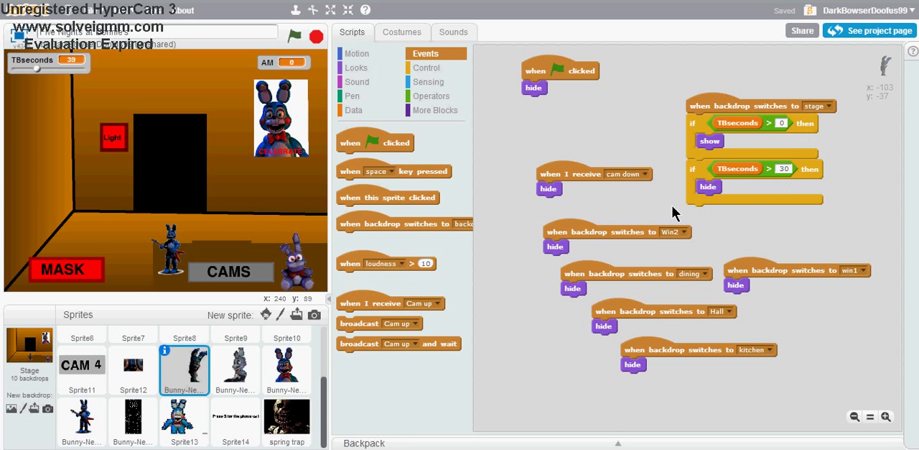
pyautogui.moveTo(265, 37)
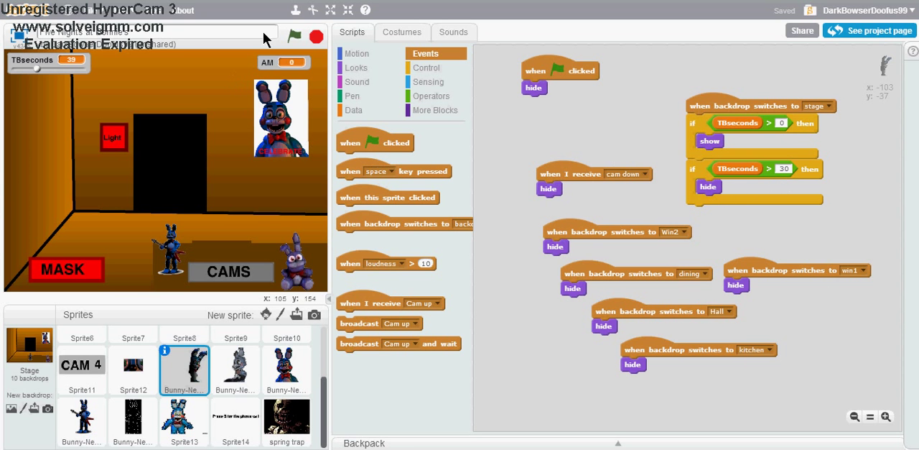
pyautogui.moveTo(38, 77)
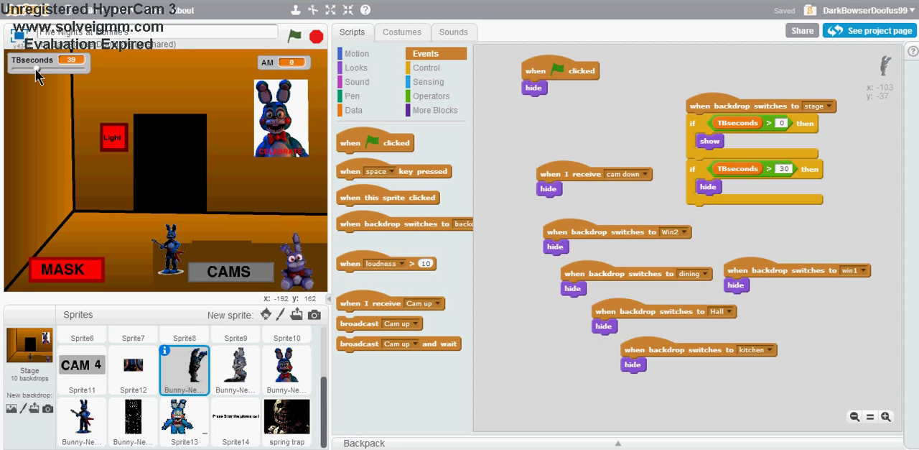
# Run the game from the green flag, open CAMS and switch from the stage view to CAM 2, the dining hall
pyautogui.click(295, 36)
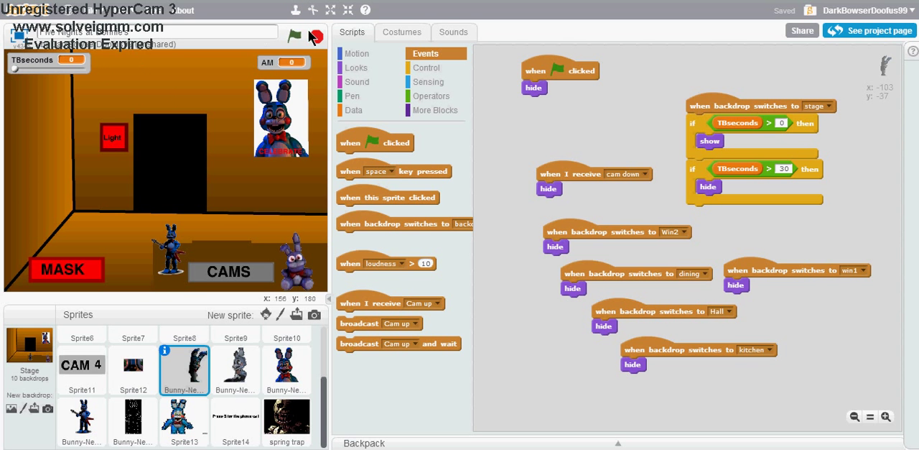
pyautogui.click(314, 36)
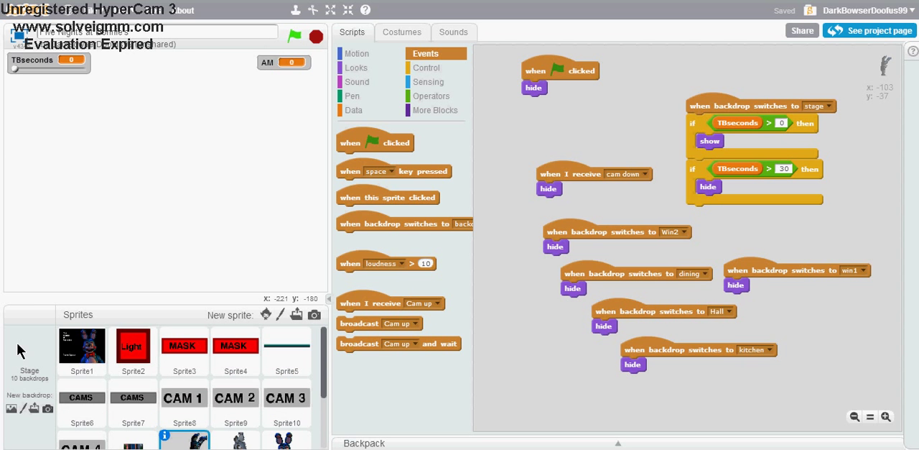
pyautogui.click(295, 36)
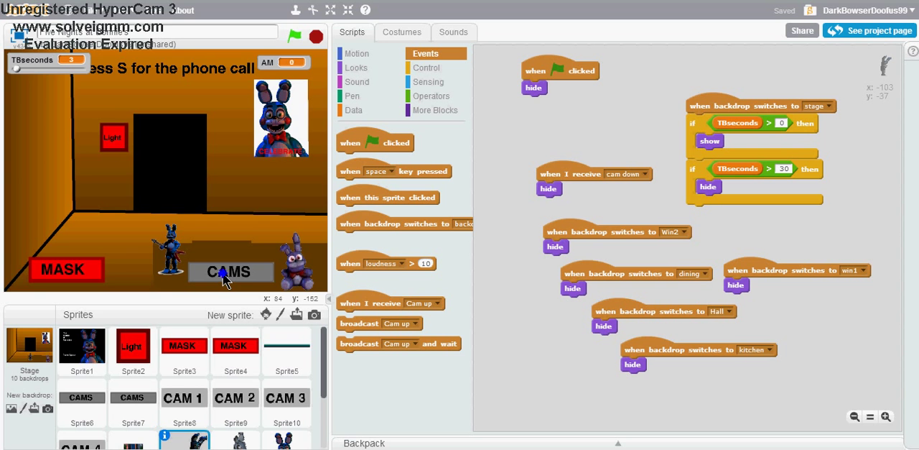
pyautogui.click(230, 272)
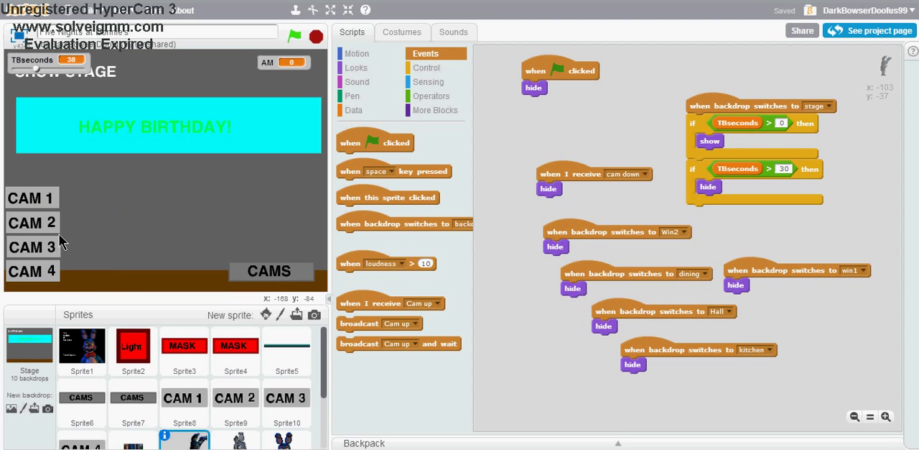
pyautogui.click(286, 402)
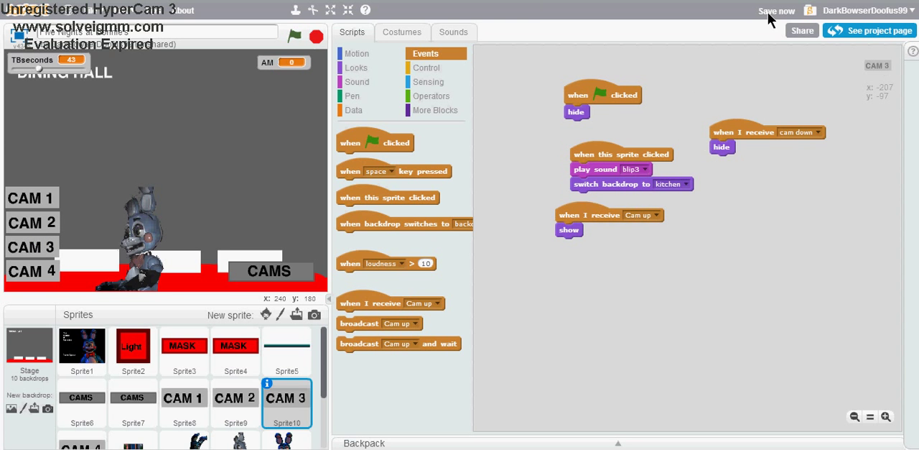
# Select the Stage and bring up its ToyBonnieLeaning backdrop in the editor
pyautogui.click(29, 348)
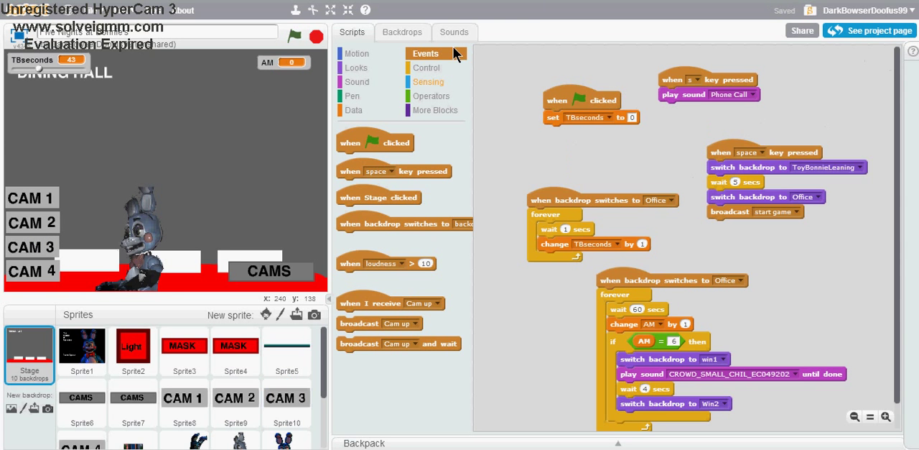
pyautogui.click(402, 32)
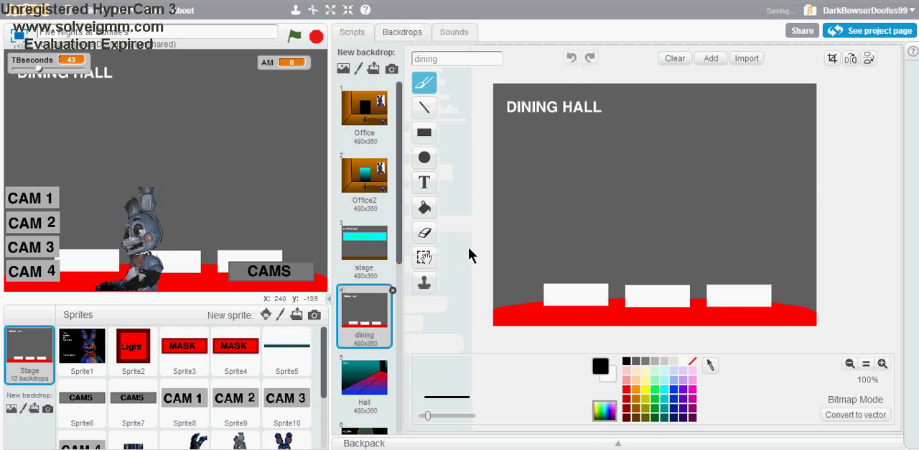
pyautogui.scroll(-3)
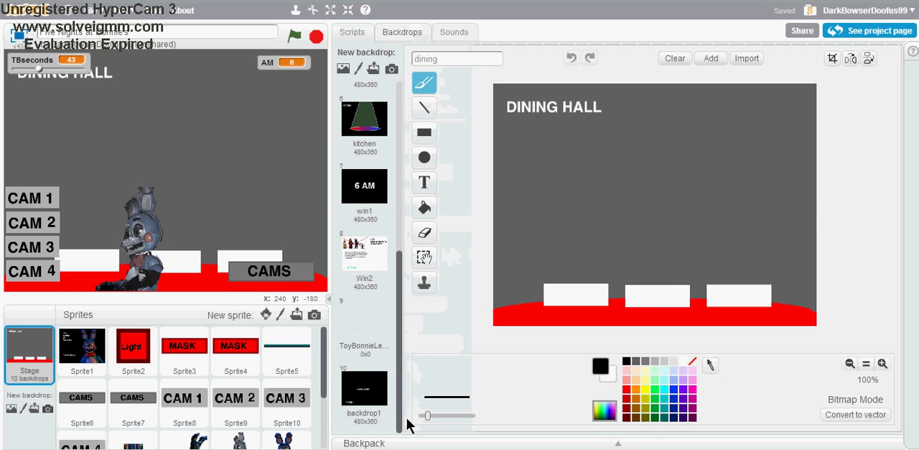
pyautogui.click(364, 324)
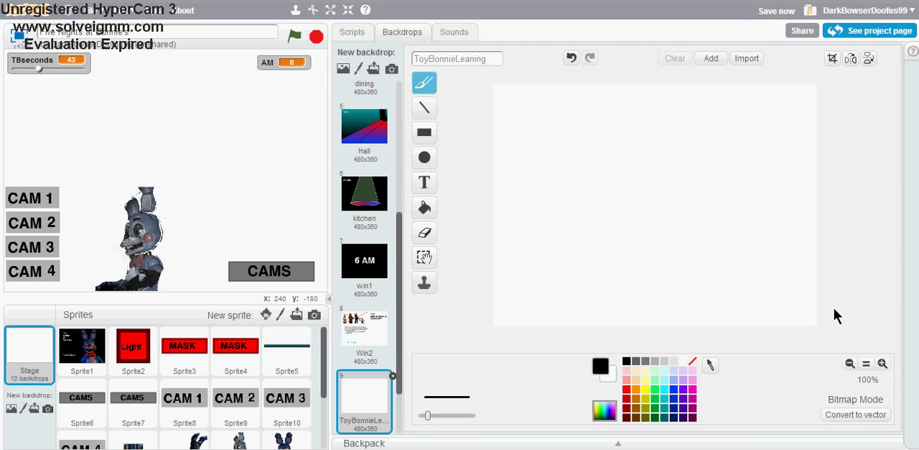
pyautogui.moveTo(466, 132)
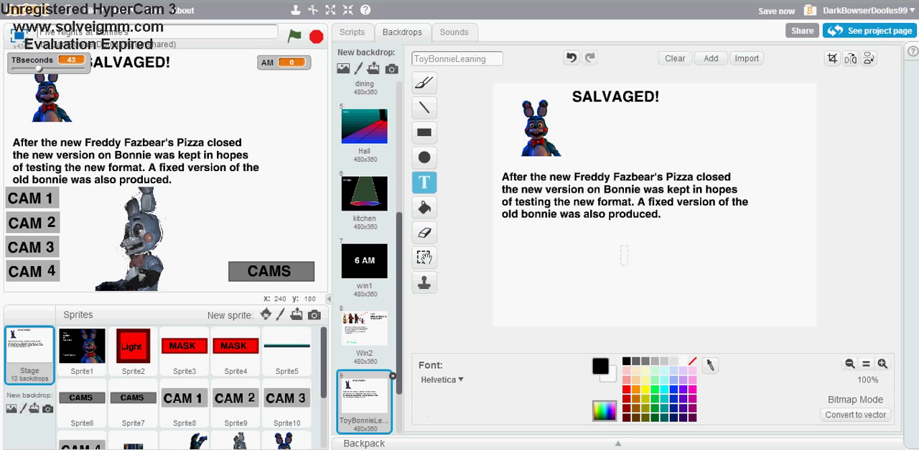
pyautogui.moveTo(616, 149)
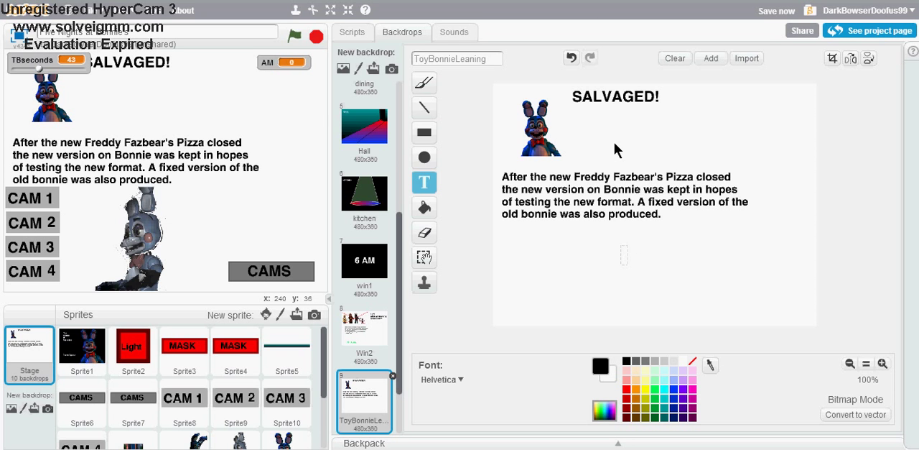
# Inspect the SALVAGED! Bonnie lore screen, then browse down the sprite and backdrop lists
pyautogui.click(776, 10)
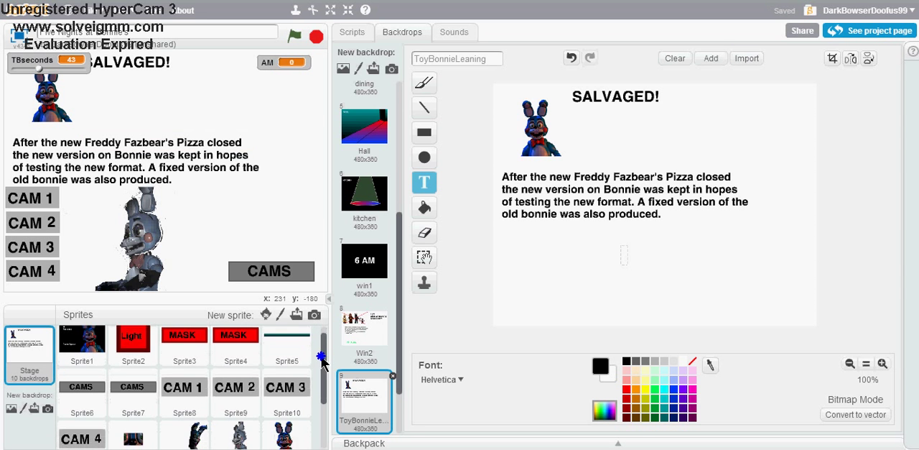
pyautogui.scroll(-3)
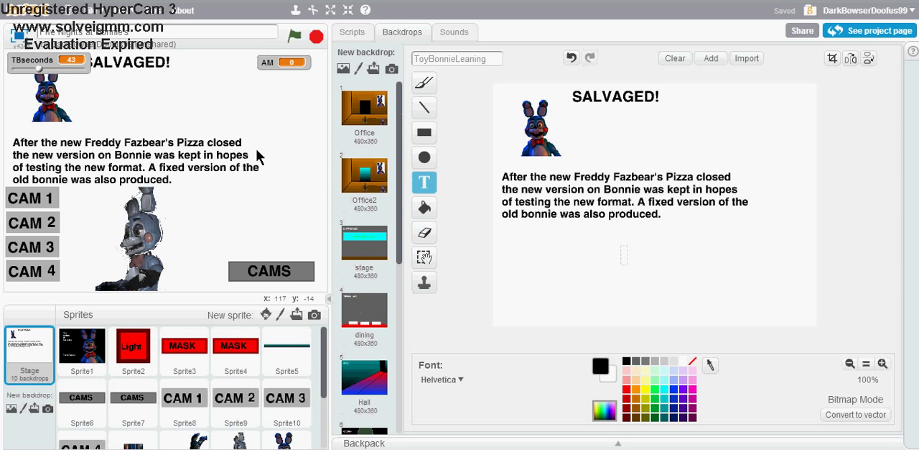
pyautogui.scroll(-3)
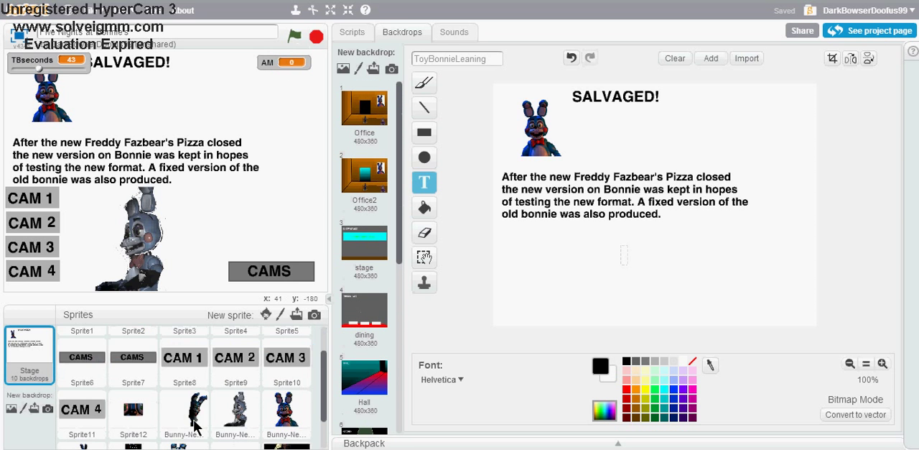
# Review the Bonnie sprite copies' timed scripts, the kitchen one, and the one reacting to camera and light messages
pyautogui.click(184, 415)
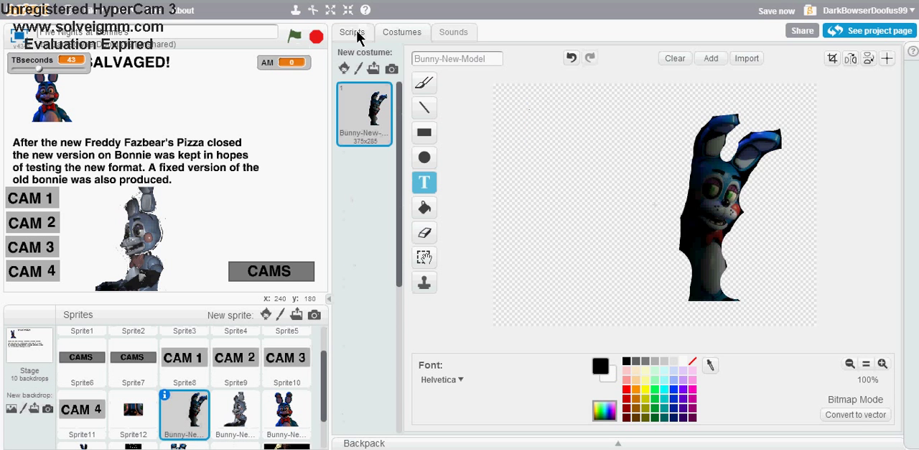
pyautogui.click(350, 32)
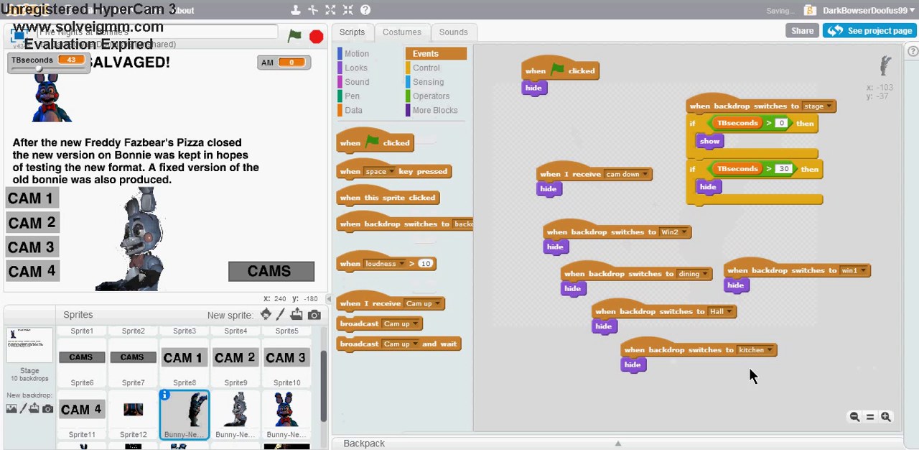
pyautogui.moveTo(701, 299)
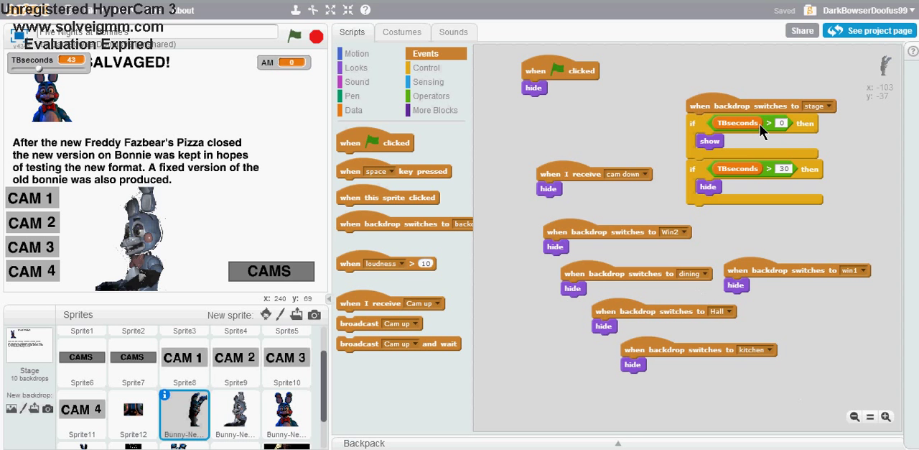
pyautogui.moveTo(552, 276)
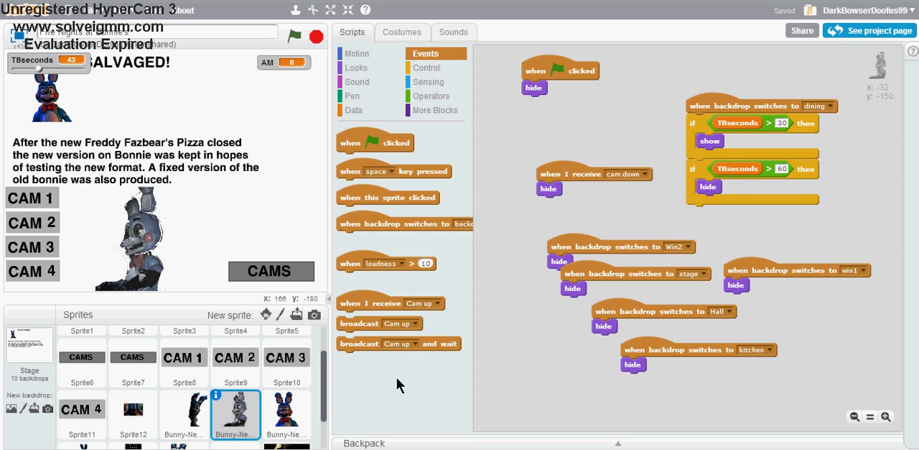
pyautogui.moveTo(186, 273)
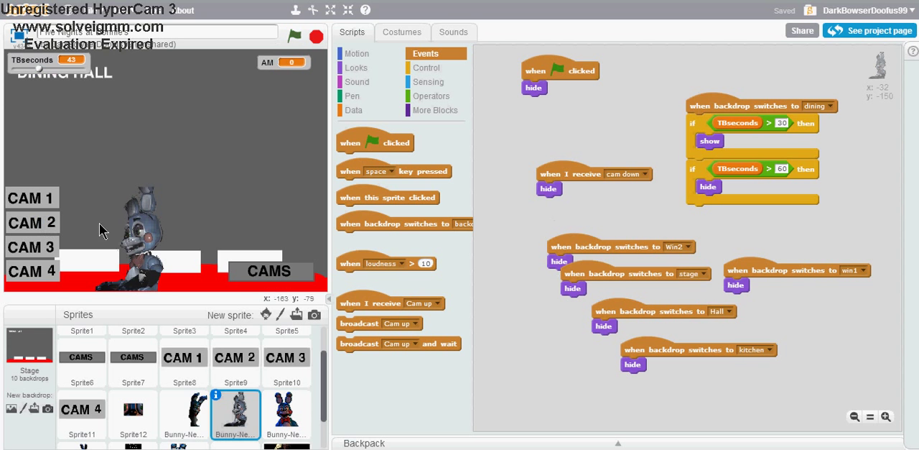
pyautogui.moveTo(237, 91)
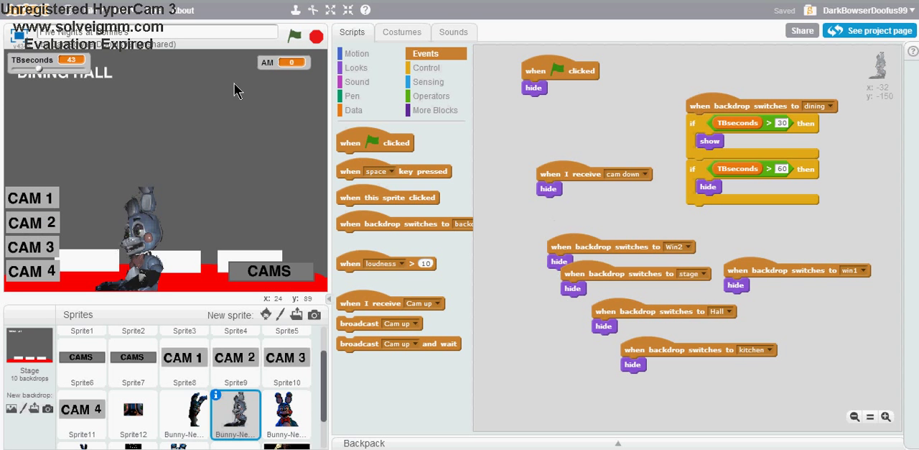
pyautogui.moveTo(43, 230)
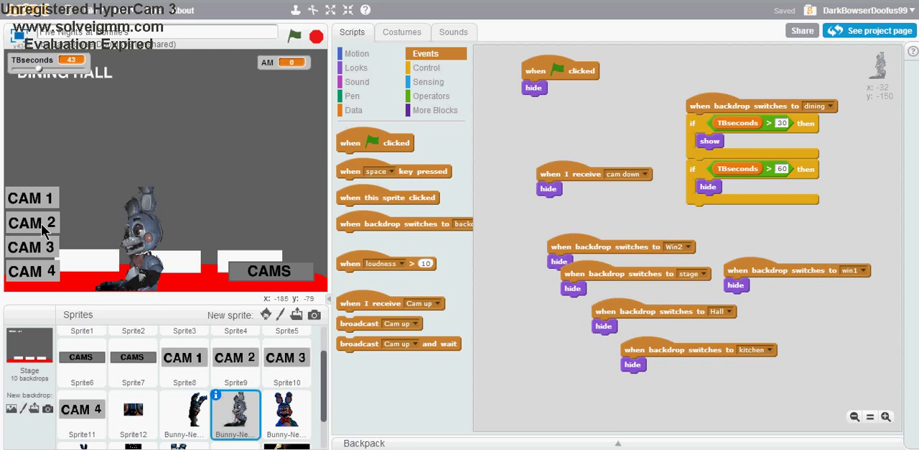
pyautogui.moveTo(13, 201)
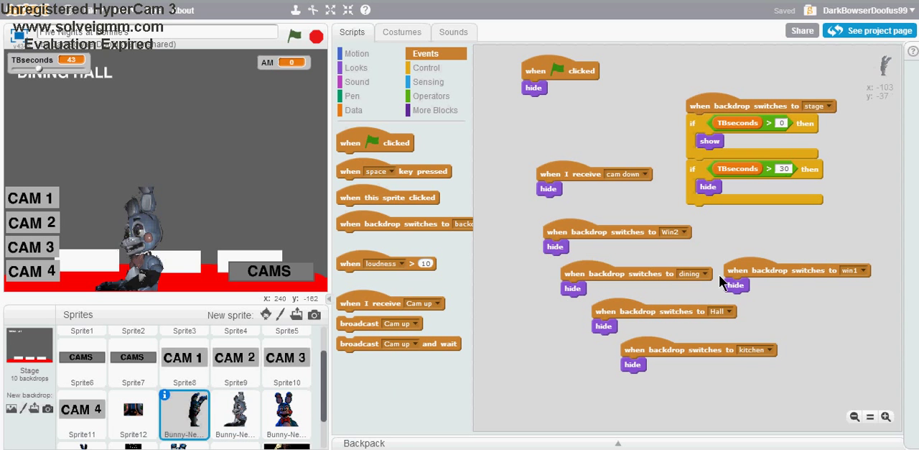
pyautogui.moveTo(381, 368)
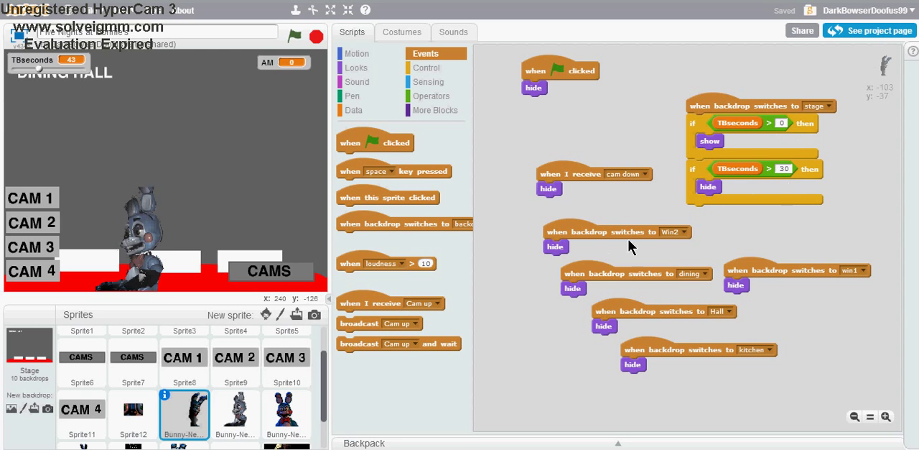
pyautogui.moveTo(767, 59)
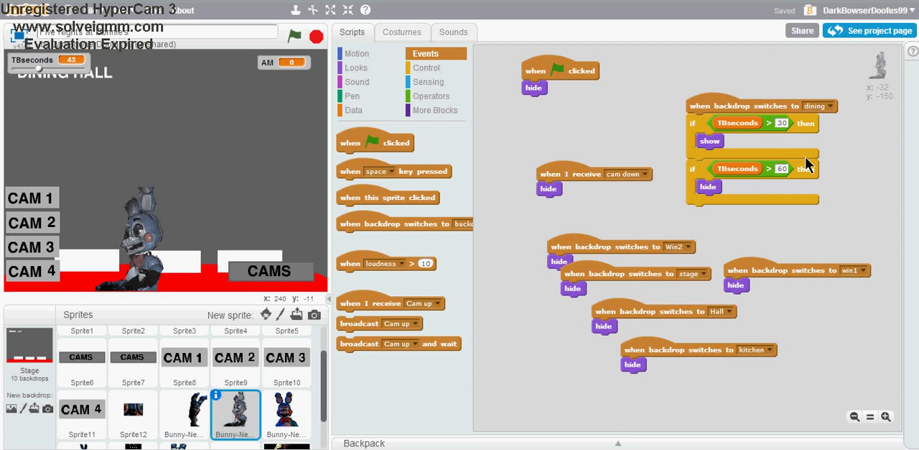
pyautogui.moveTo(793, 154)
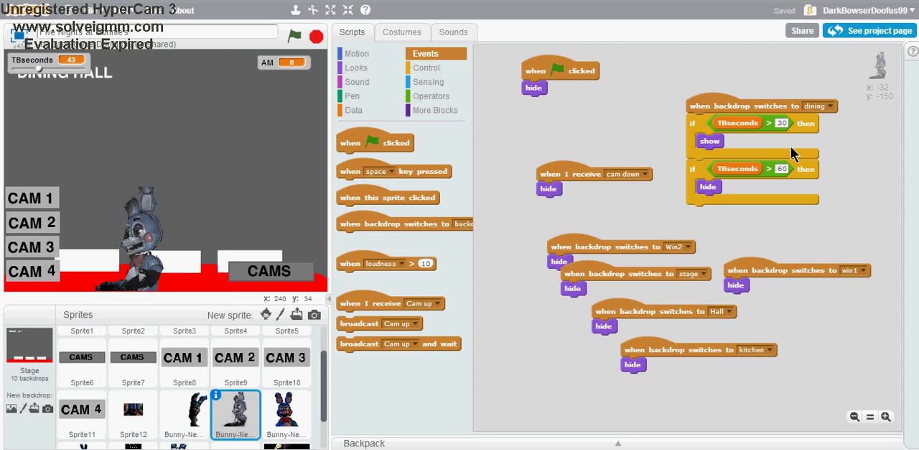
pyautogui.click(286, 414)
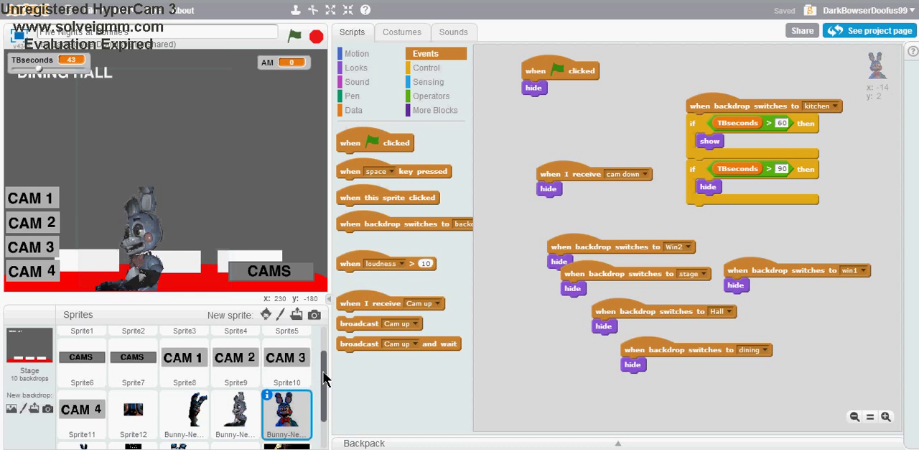
pyautogui.scroll(-3)
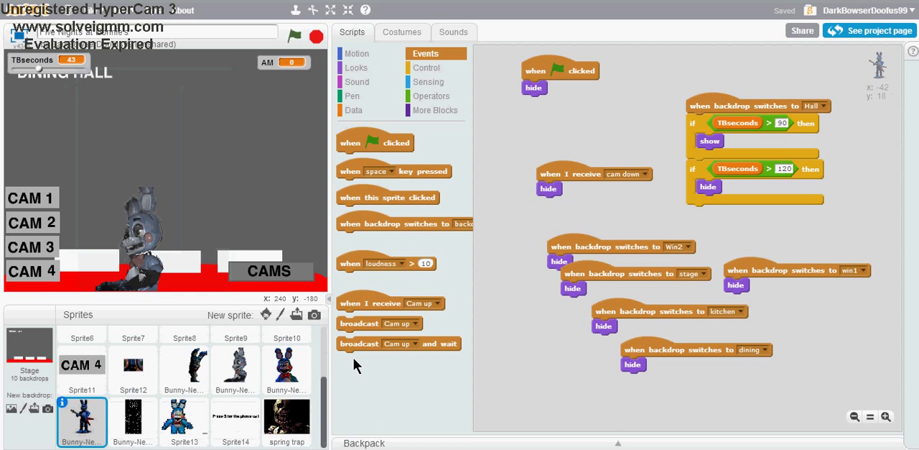
pyautogui.click(133, 419)
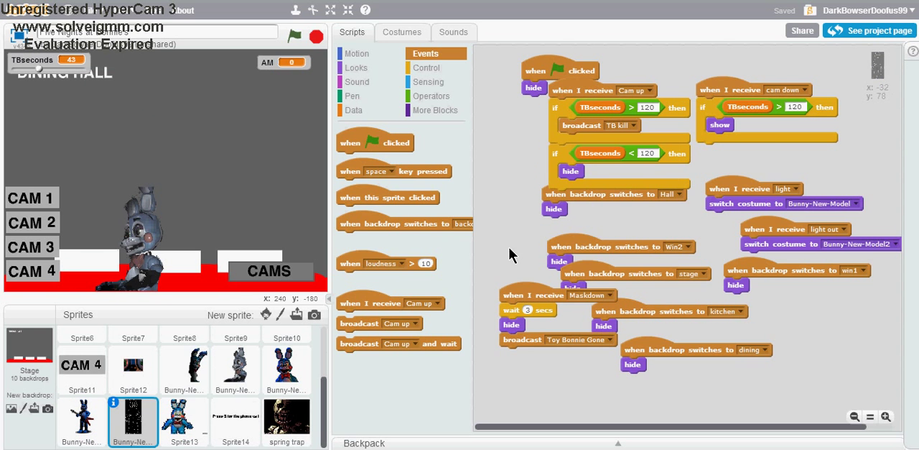
# Compare Sprite1's three 'Five nights at Bonnie's, Press Space' title costumes, dark third to first
pyautogui.click(402, 31)
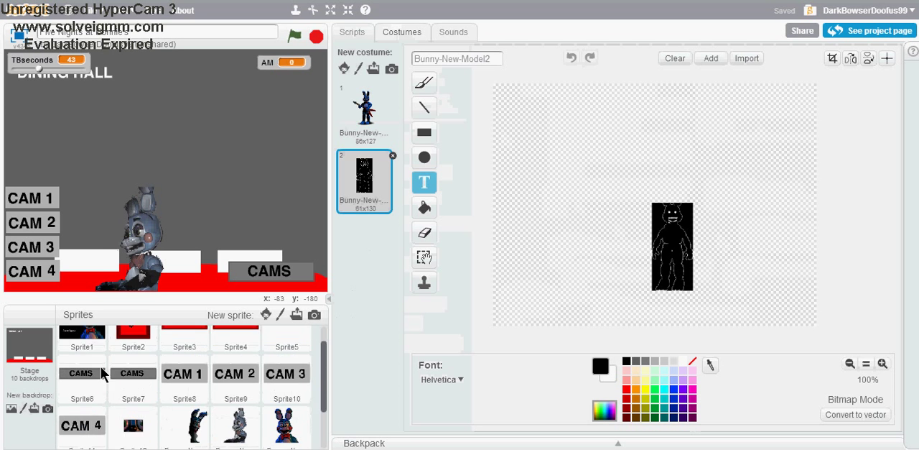
pyautogui.click(81, 347)
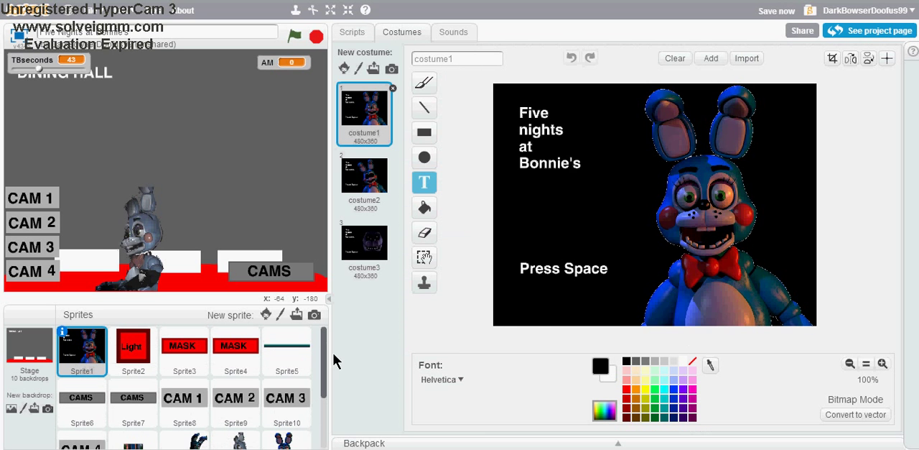
pyautogui.moveTo(280, 286)
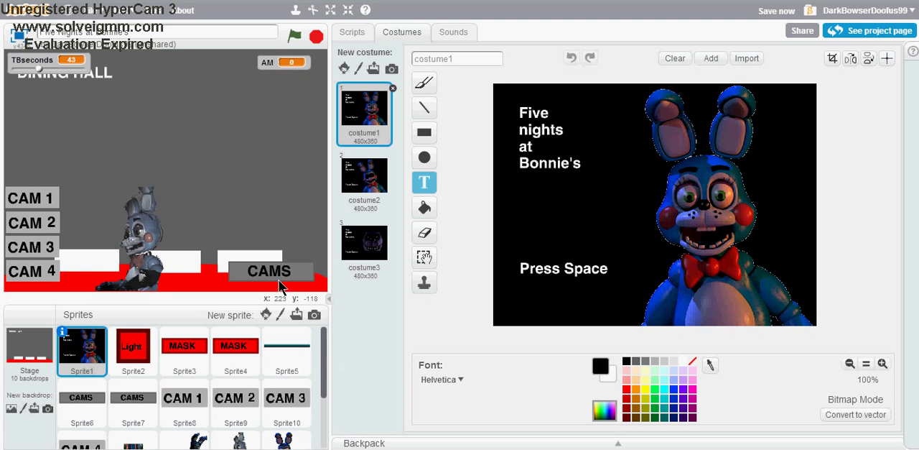
pyautogui.click(365, 243)
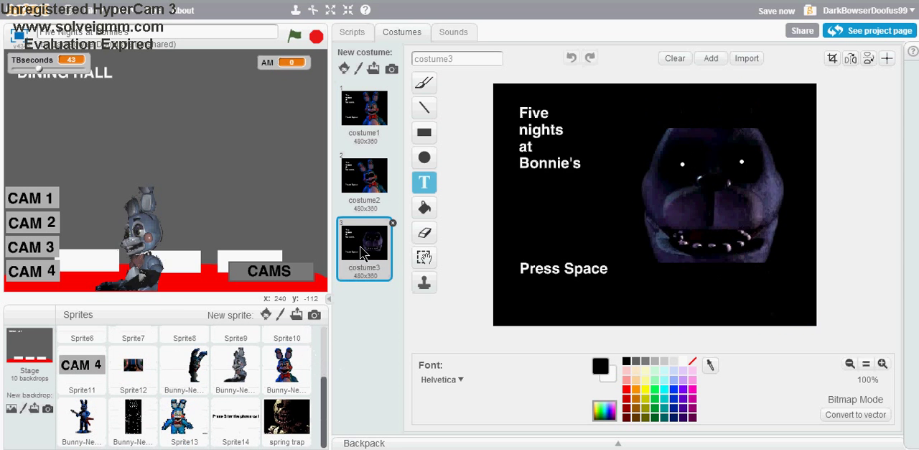
pyautogui.click(365, 175)
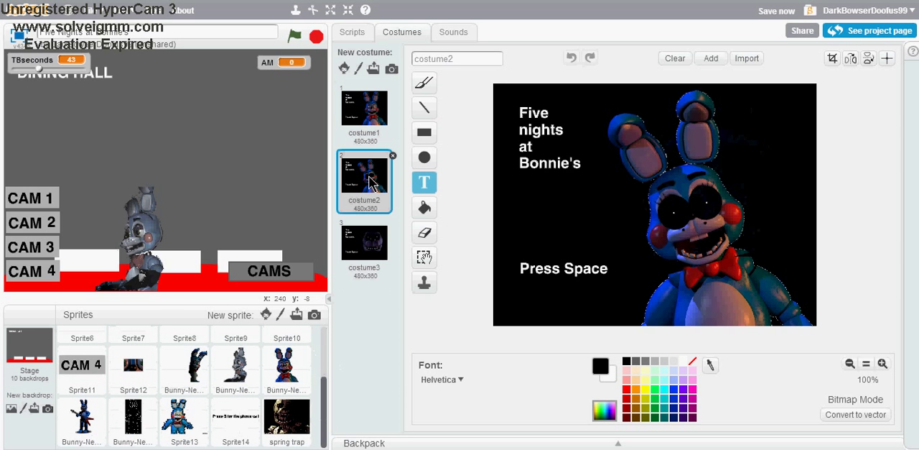
pyautogui.moveTo(367, 147)
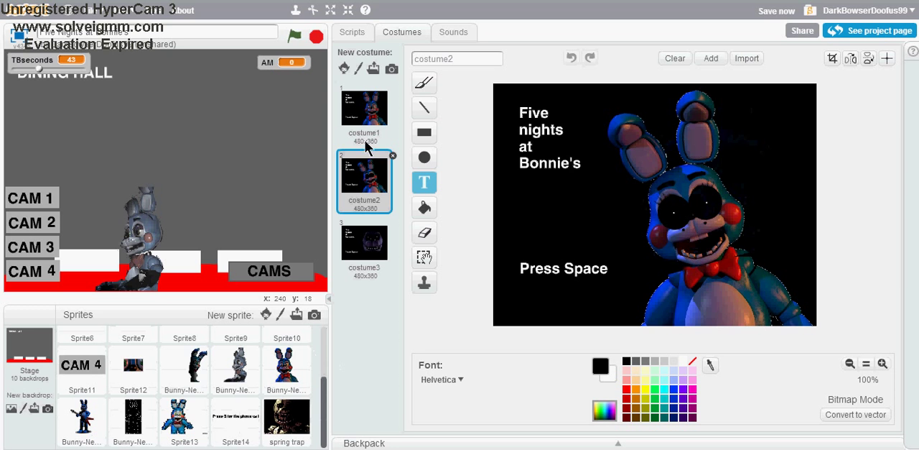
pyautogui.click(365, 108)
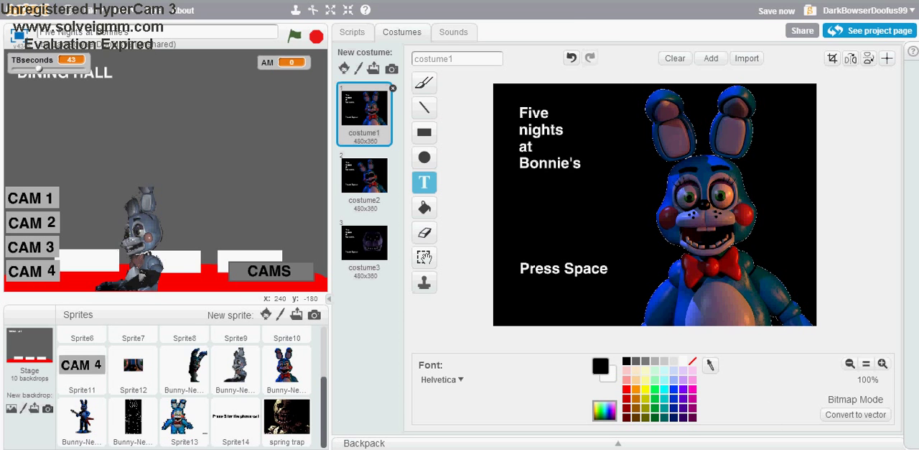
pyautogui.moveTo(603, 259)
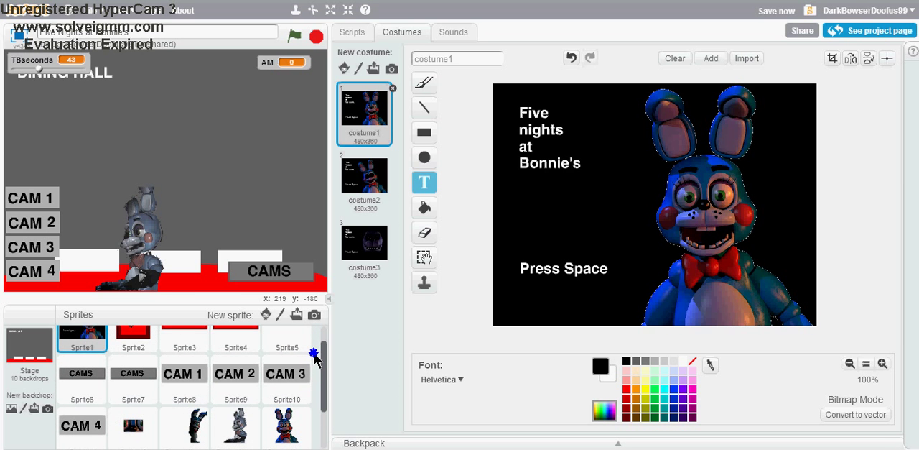
pyautogui.moveTo(327, 365)
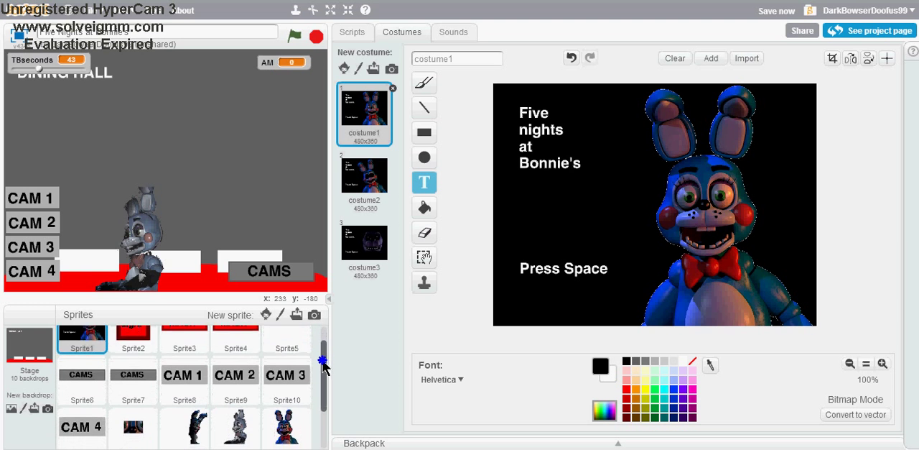
pyautogui.scroll(-3)
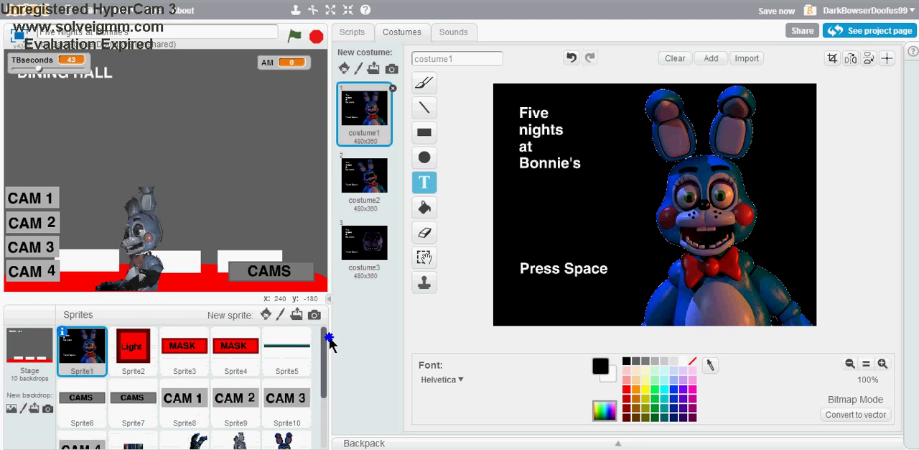
pyautogui.scroll(-3)
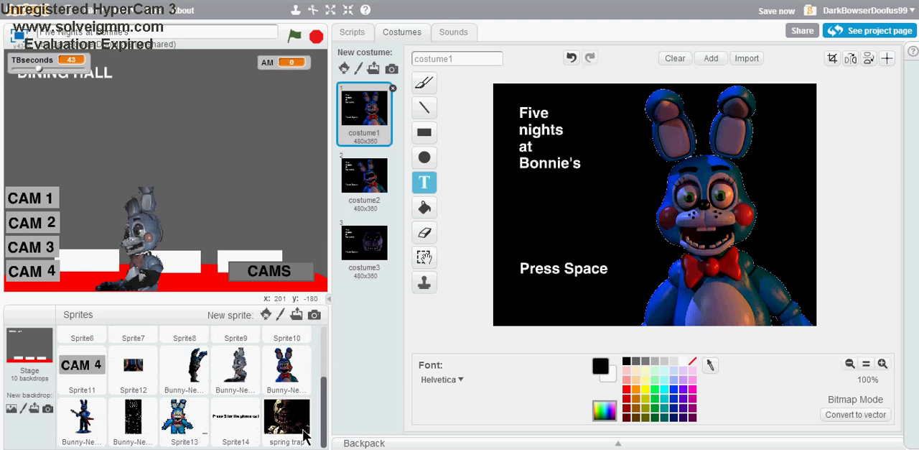
pyautogui.moveTo(241, 370)
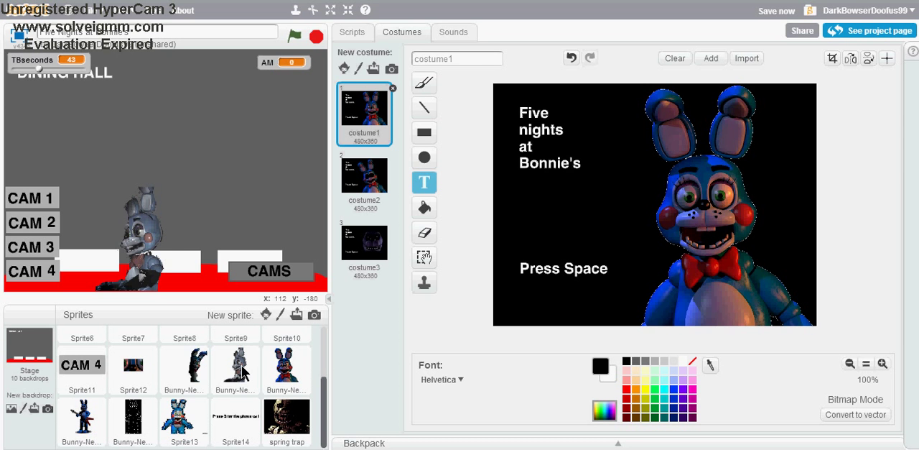
# Save the project with Save now and reopen the first Bunny-New sprite's show/hide scripts
pyautogui.click(236, 370)
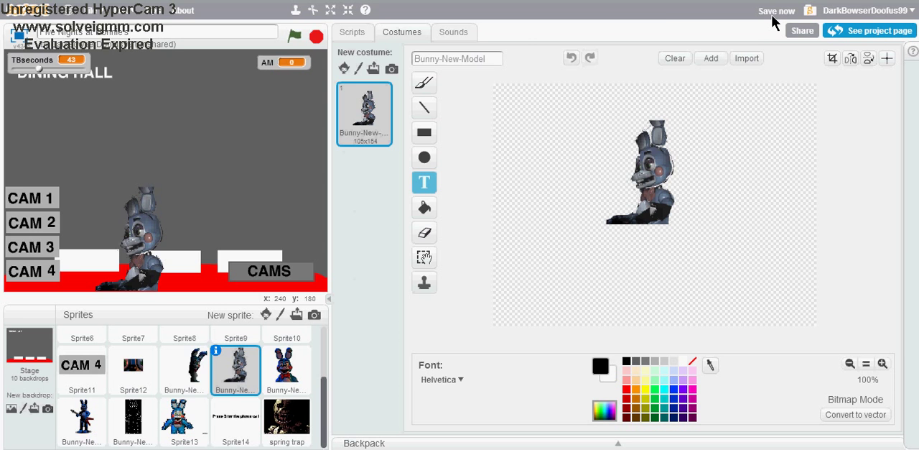
pyautogui.click(776, 12)
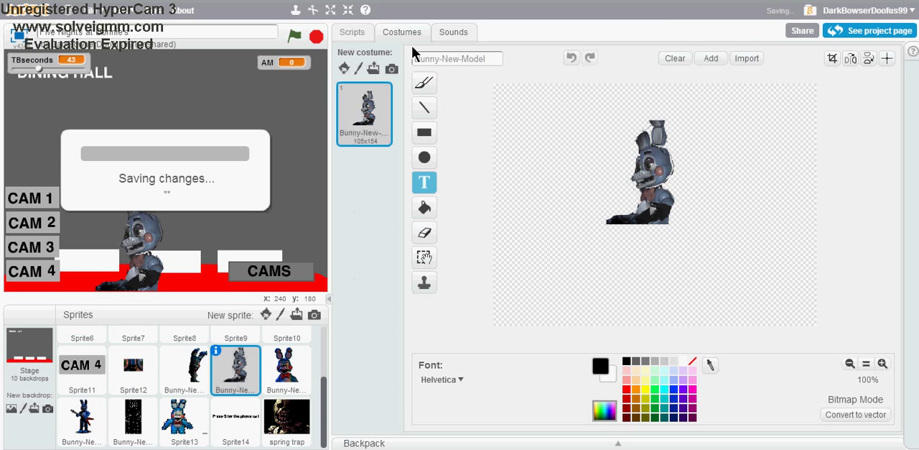
pyautogui.click(352, 31)
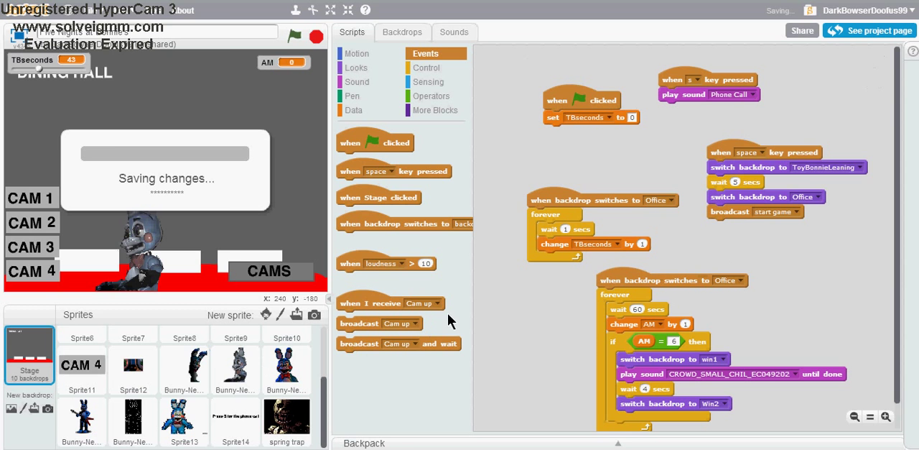
pyautogui.click(184, 370)
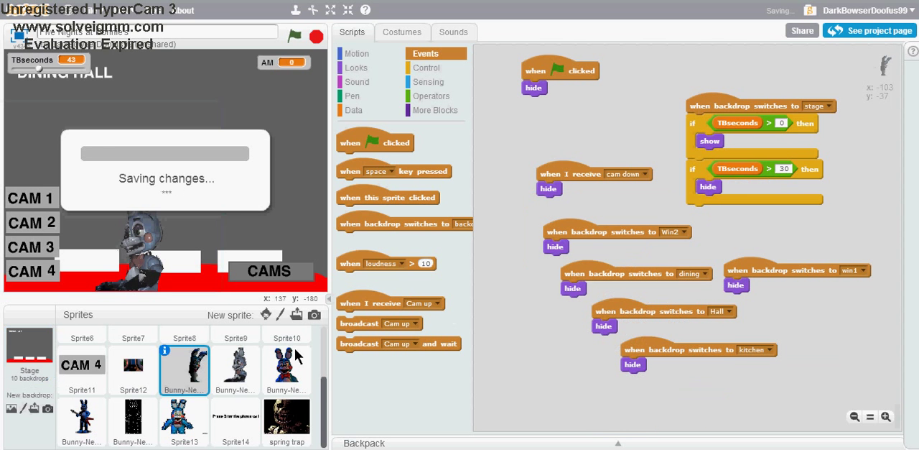
pyautogui.moveTo(764, 104)
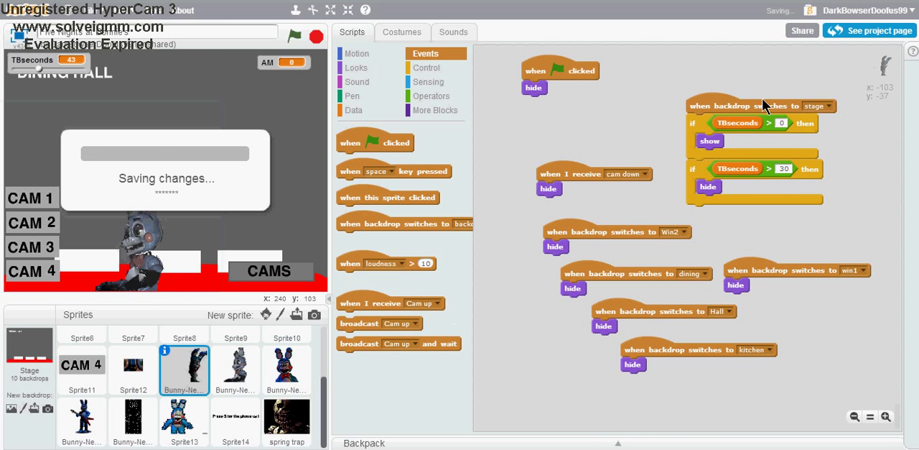
pyautogui.moveTo(559, 271)
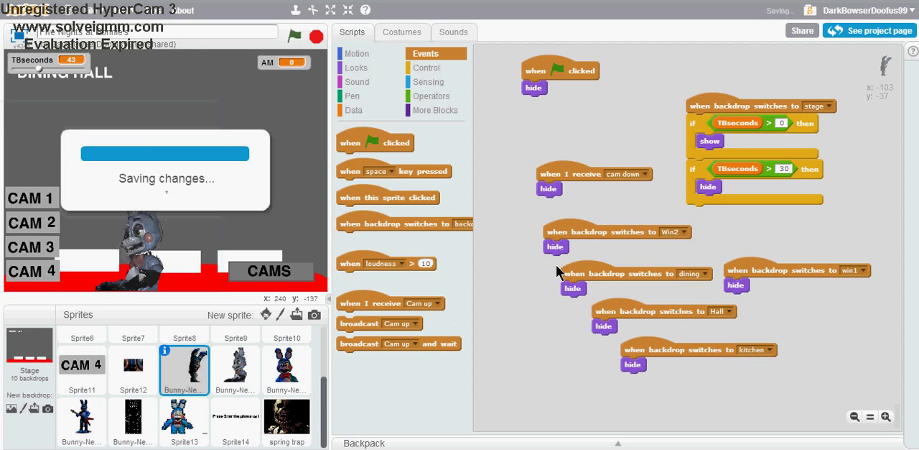
pyautogui.moveTo(707, 344)
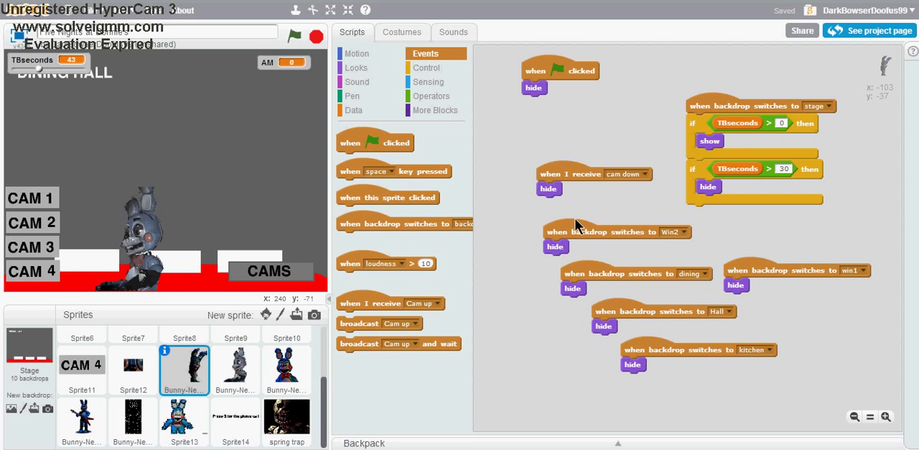
pyautogui.moveTo(267, 377)
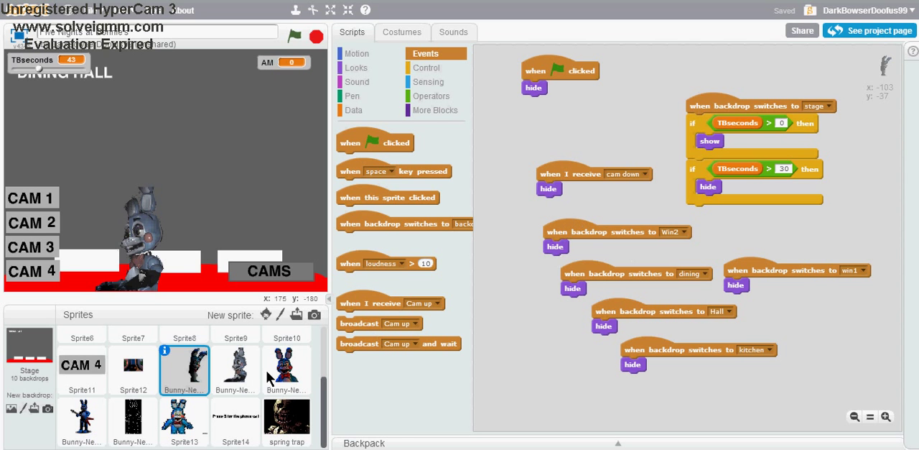
# Step through the dining and kitchen Bonnie scripts to the Hall sprite shown between 90 and 120 seconds
pyautogui.click(236, 371)
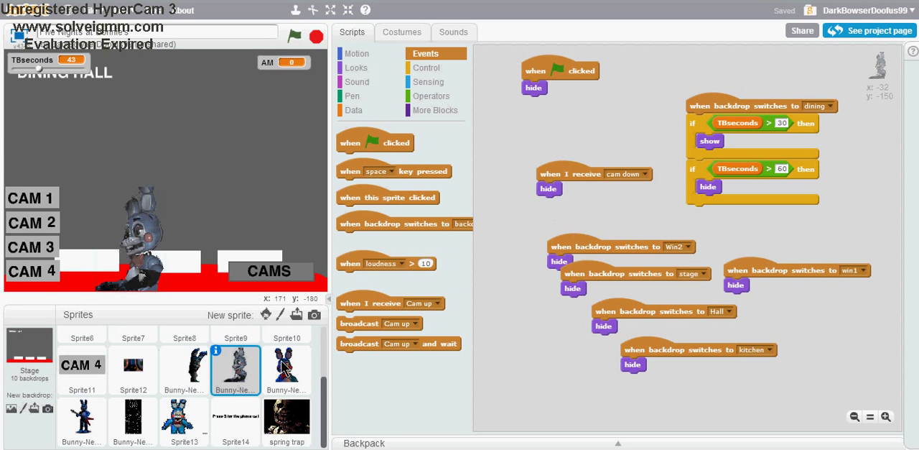
pyautogui.click(286, 370)
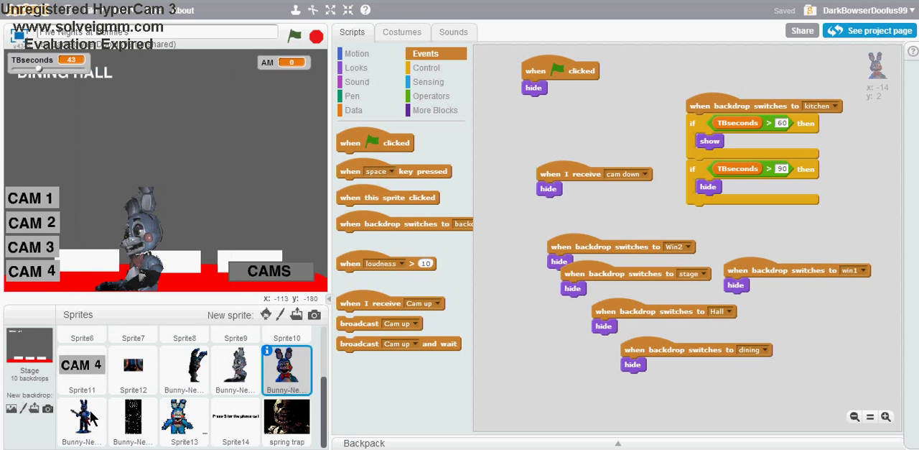
pyautogui.click(81, 419)
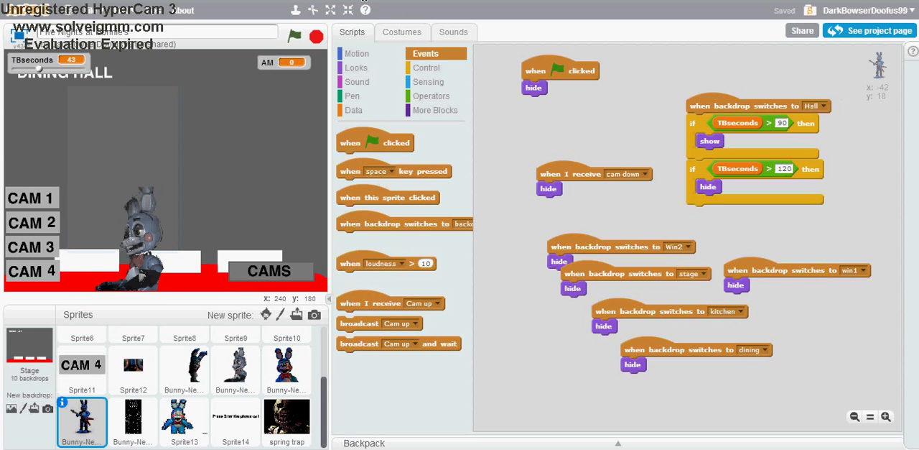